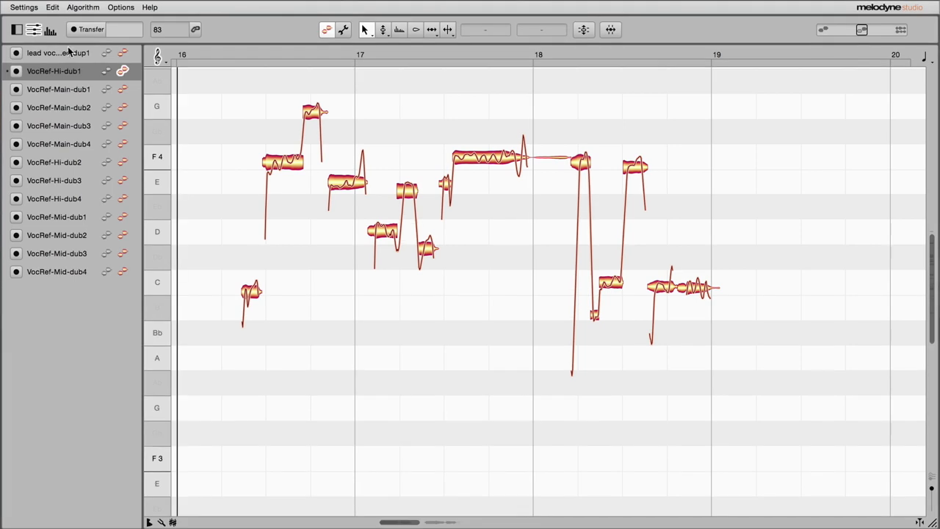
# Step: Link VocRef-Main-dub2 for editing alongside VocRef-Hi-dub1, showing the Correct Pitch macro
pyautogui.click(61, 53)
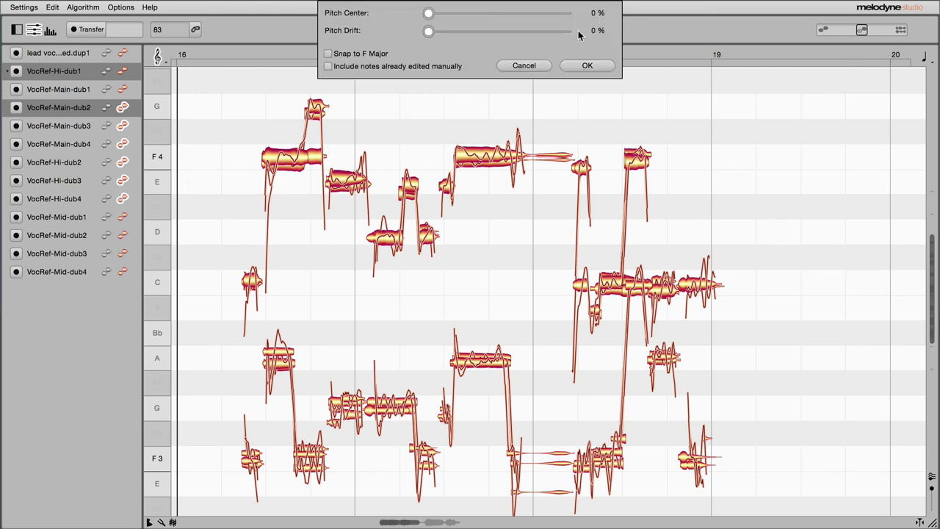
pyautogui.moveTo(430, 13); pyautogui.dragTo(562, 13)
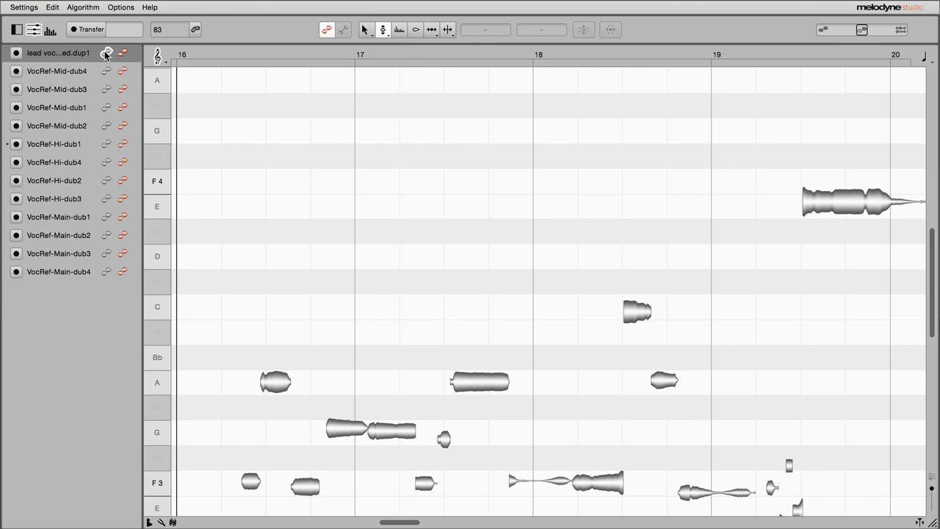
pyautogui.moveTo(126, 72)
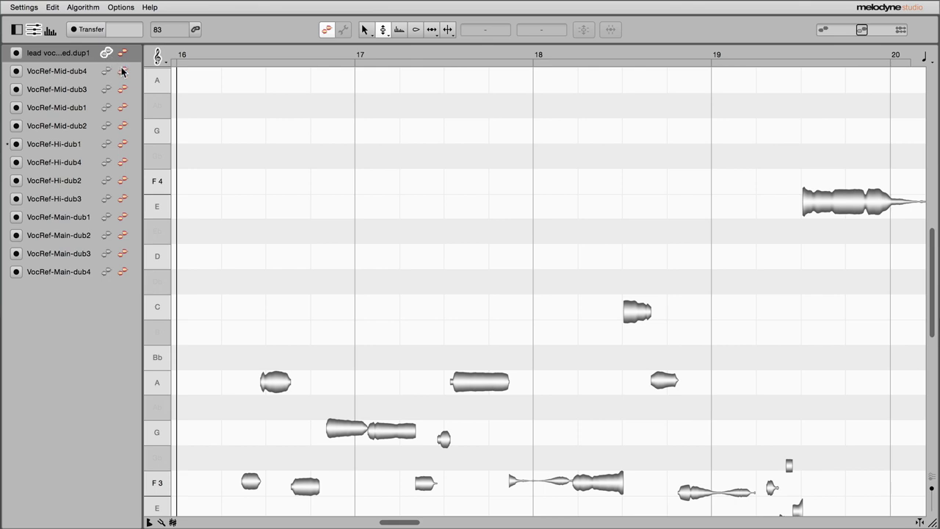
# Step: Enable edit links for VocRef-Mid-dub4 and VocRef-Hi-dub1 over the lead reference
pyautogui.click(125, 144)
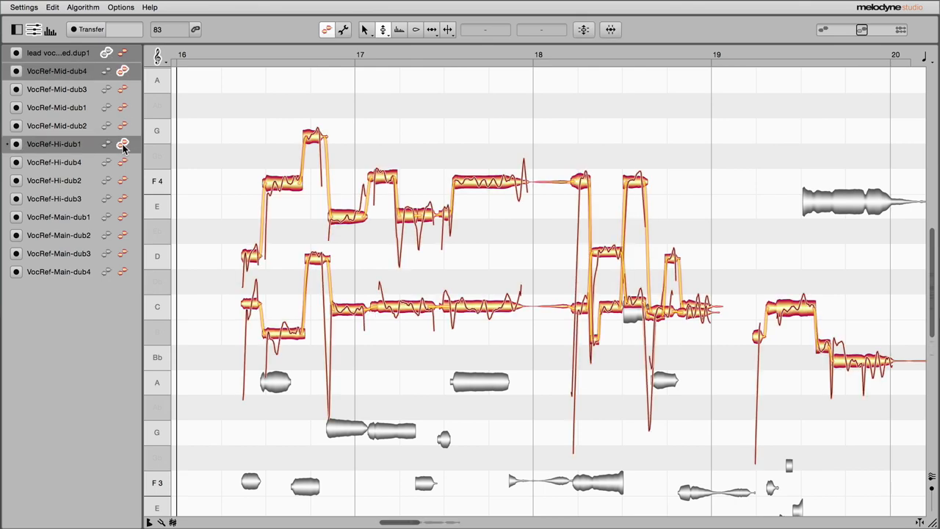
pyautogui.click(250, 211)
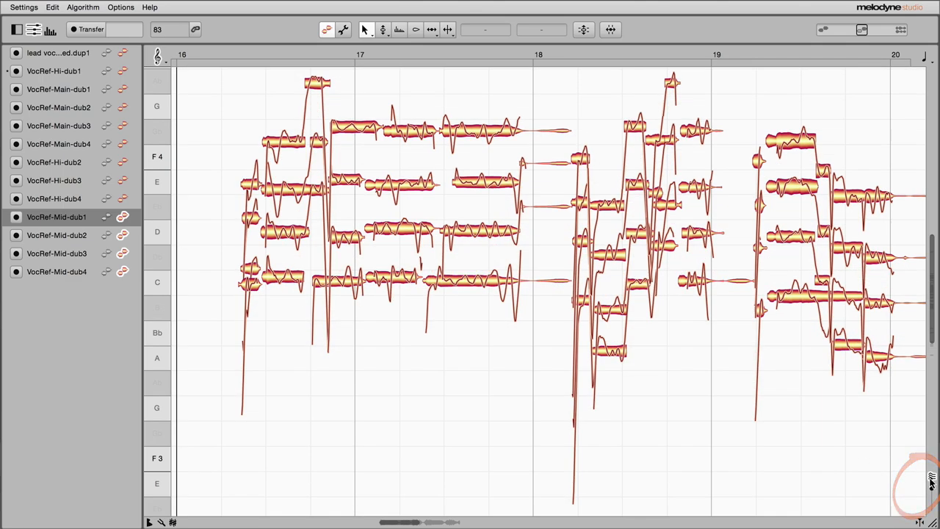
# Step: Enable the edit link for the VocRef dub tracks in the track list
pyautogui.click(412, 131)
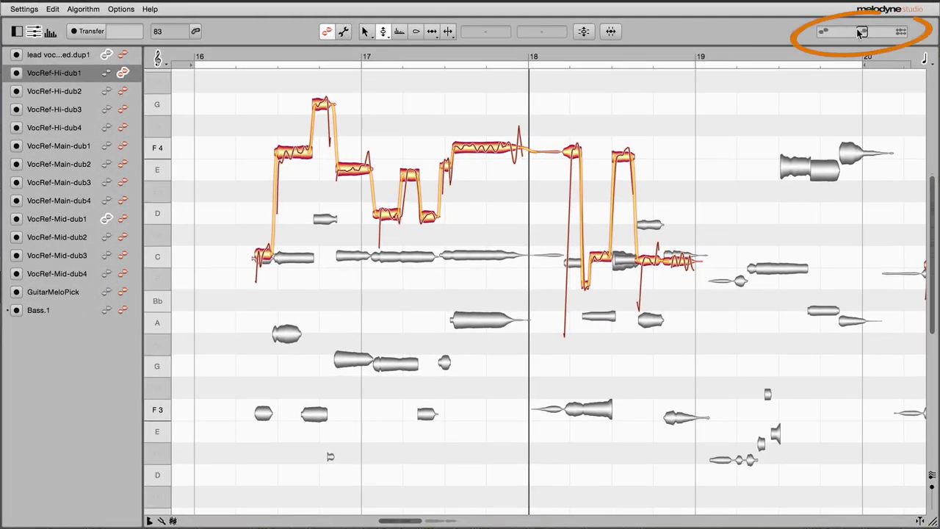
pyautogui.moveTo(825, 35)
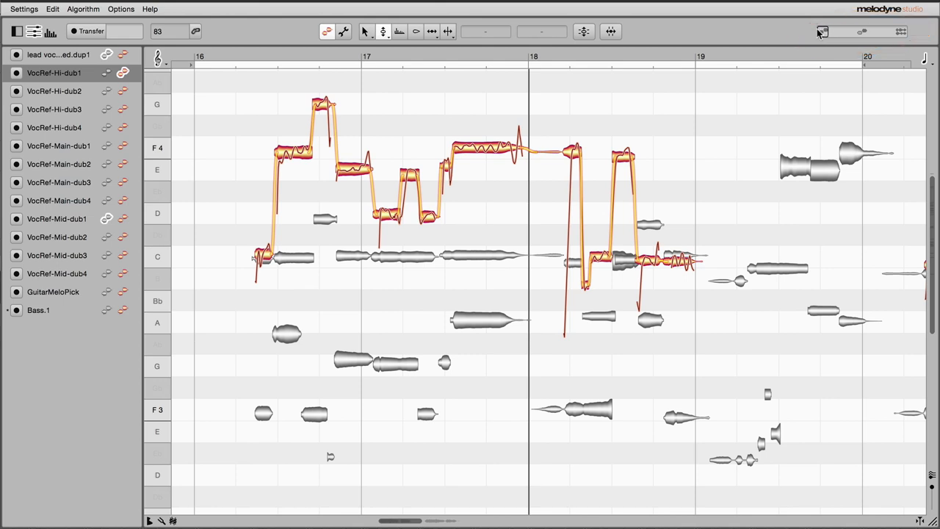
pyautogui.moveTo(200, 57)
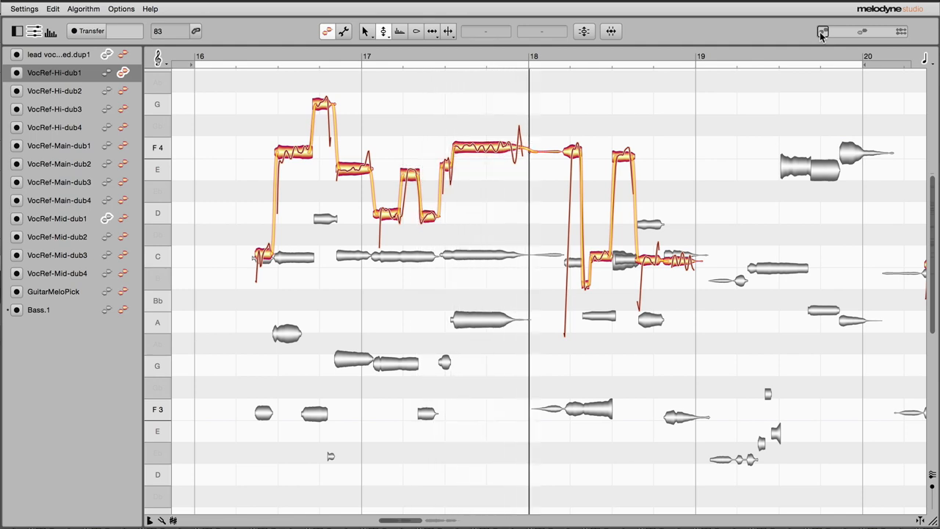
# Step: Push the edit-mix fader fully toward VocRef-Hi-dub1, then view the plug-in in Pro Tools
pyautogui.click(827, 31)
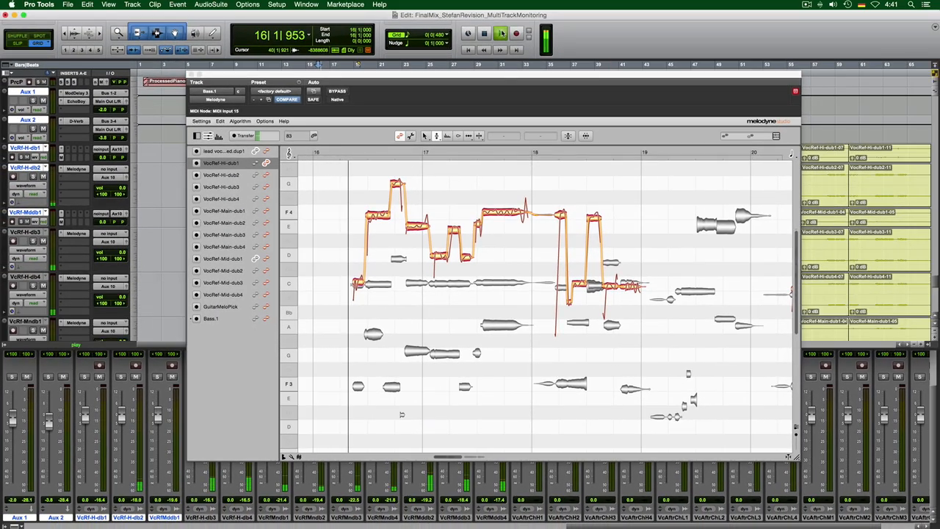
pyautogui.click(499, 33)
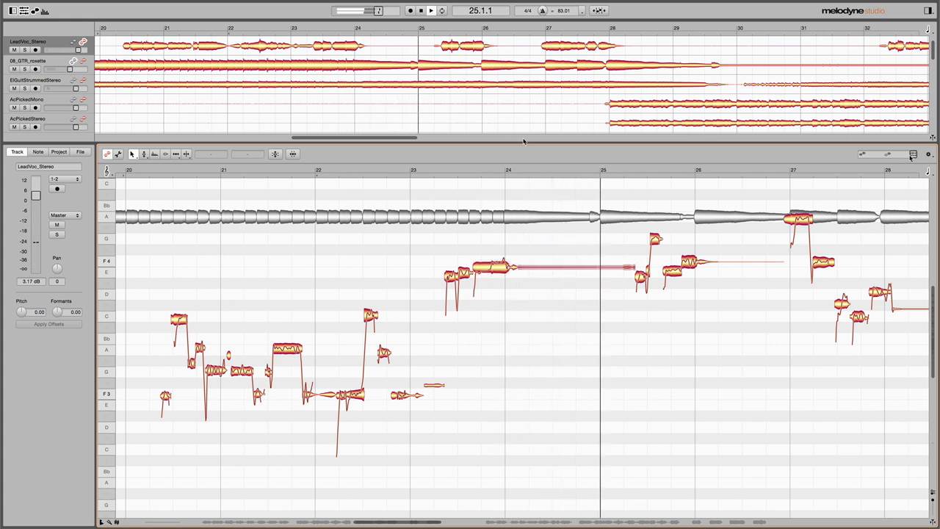
# Step: Move the playhead to bar 23 in LeadVoc_Stereo's notes
pyautogui.click(292, 28)
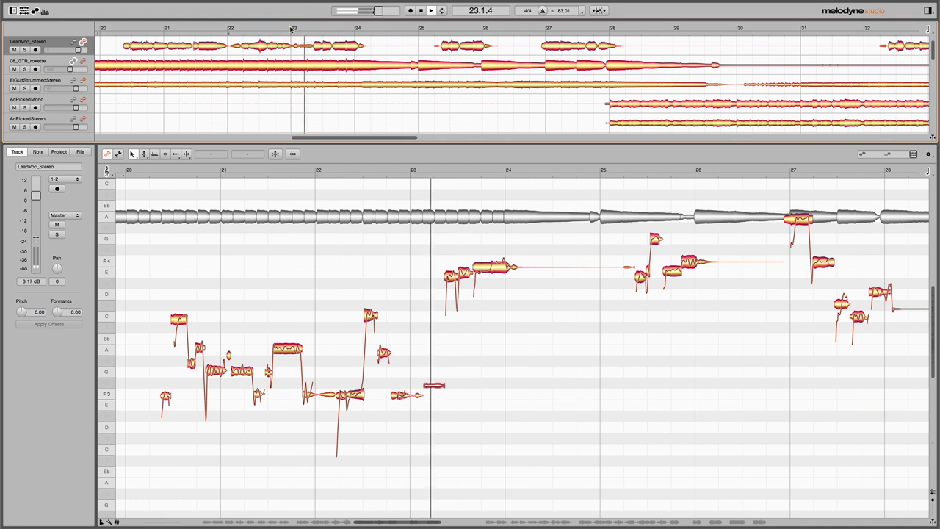